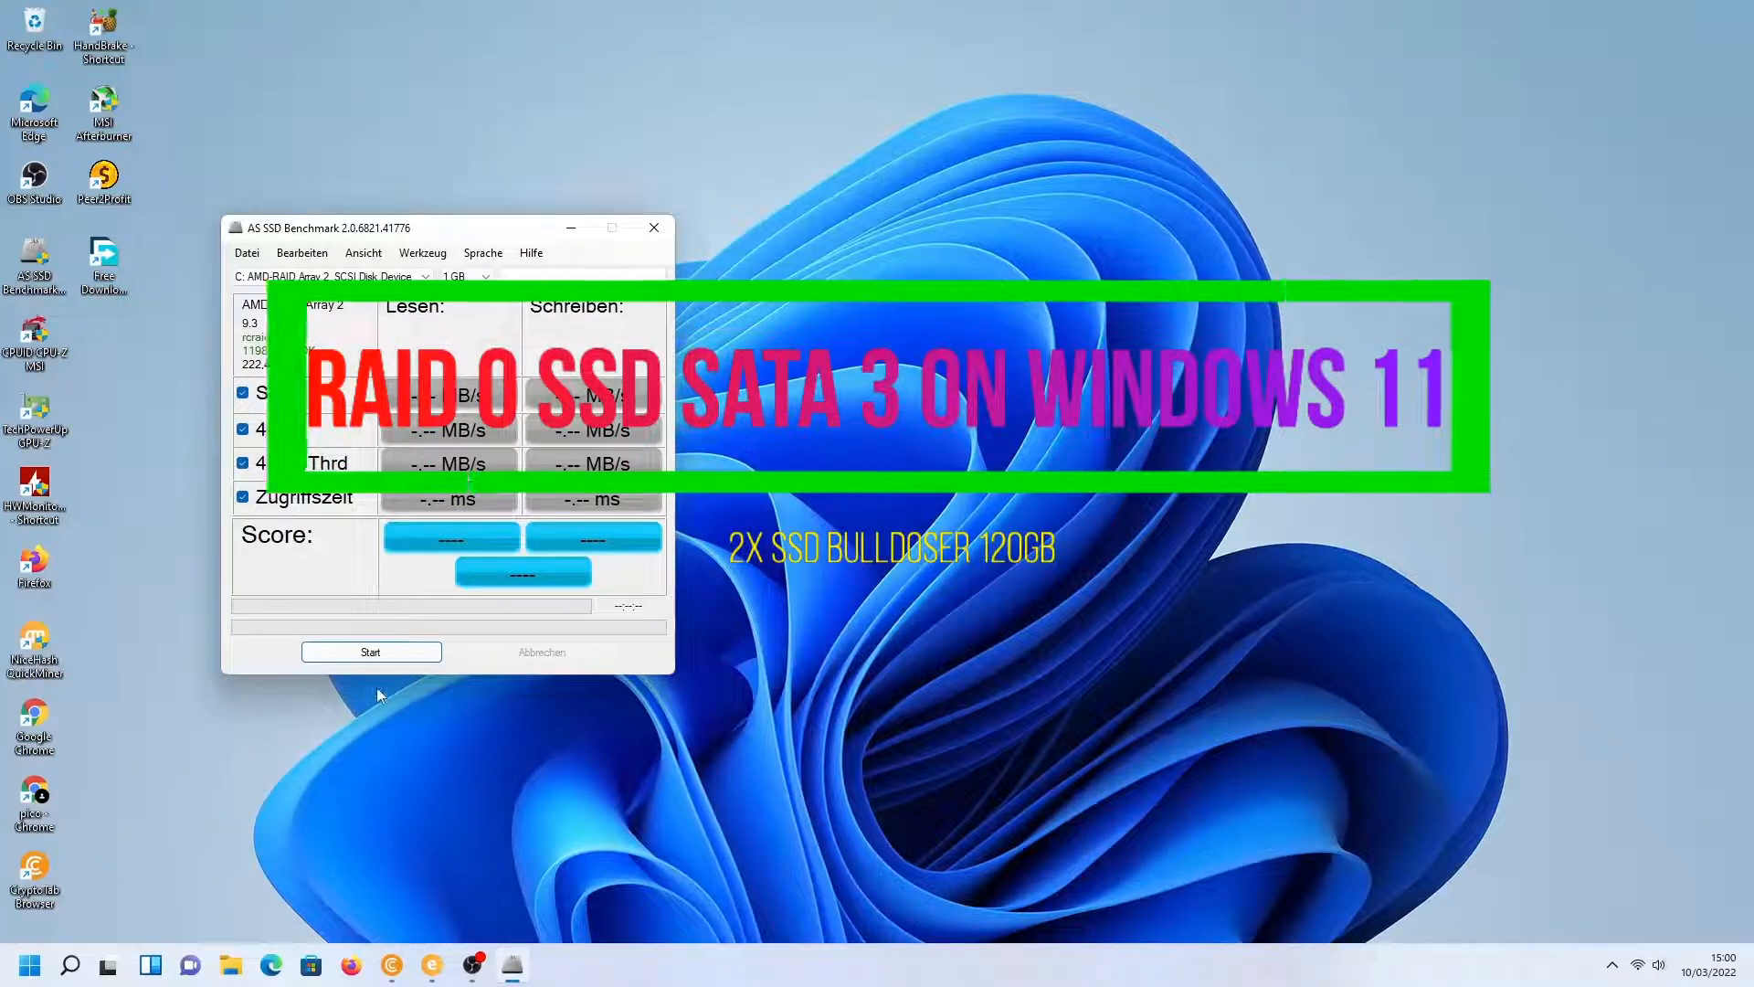
mouse_move(370, 652)
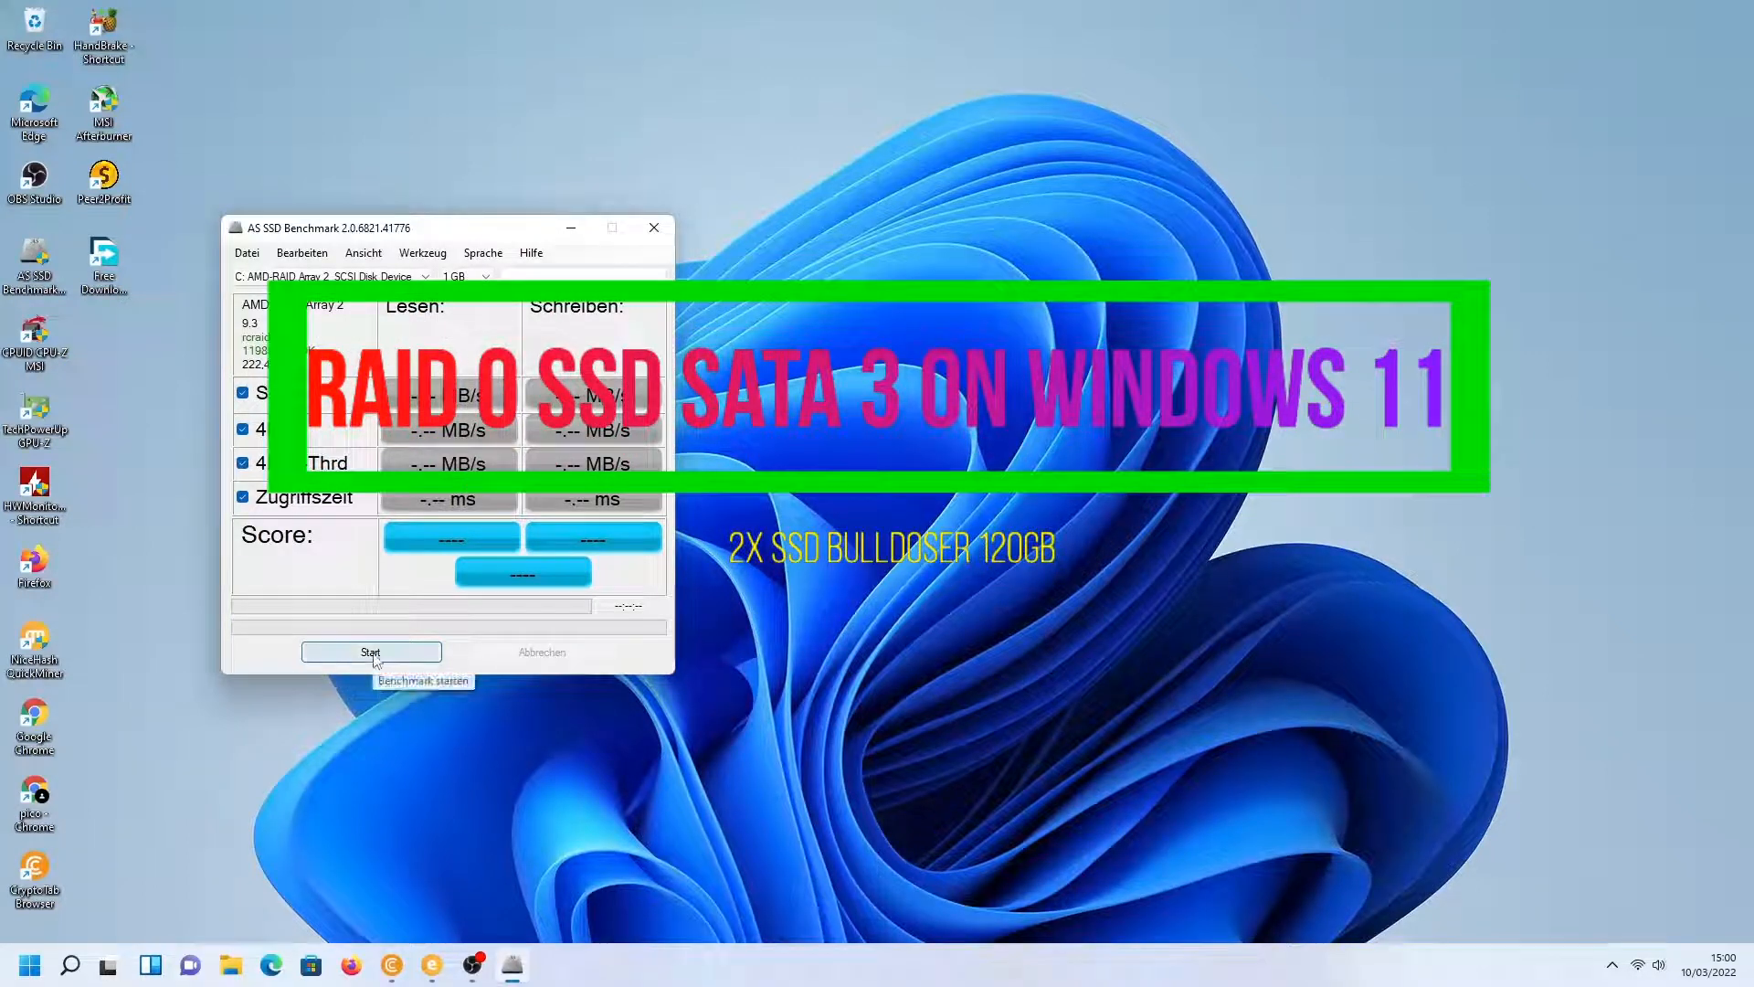
Step: Start the AS SSD benchmark on the AMD RAID array and let the Seq and 4K tests run
left_click(371, 652)
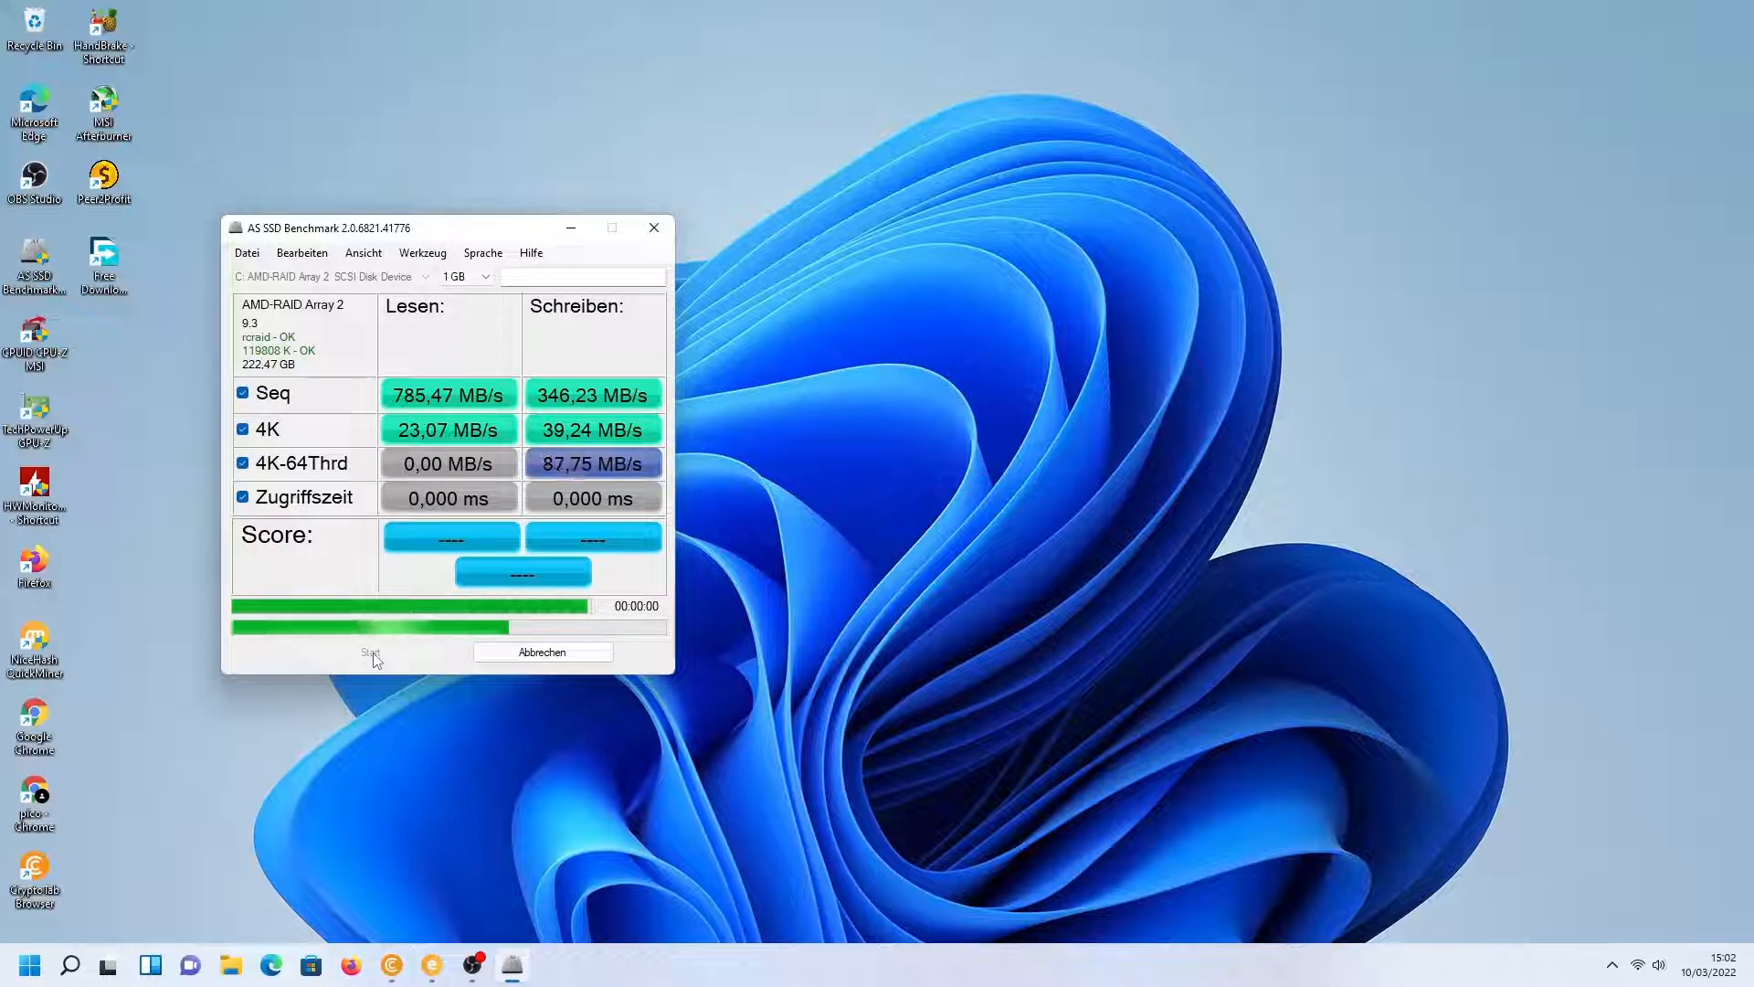
Step: Let the 4K-64Thrd and access-time tests finish, reaching read 227, write 190, total 521
left_click(372, 653)
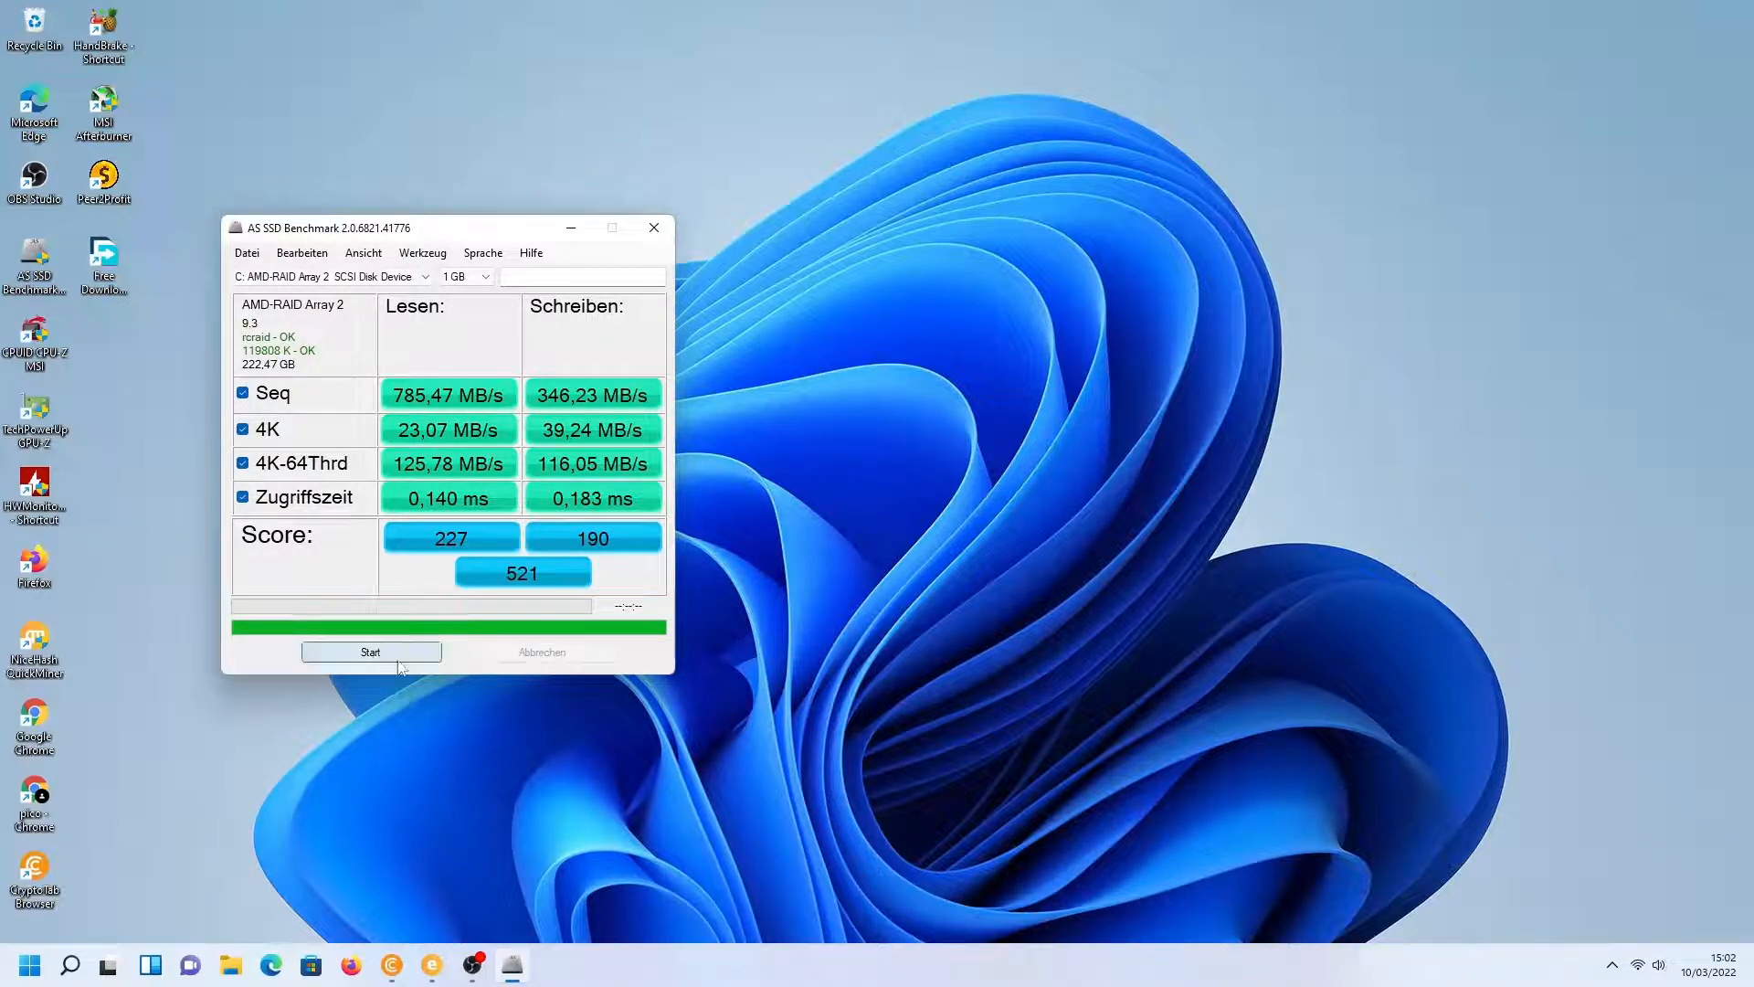
mouse_move(512, 965)
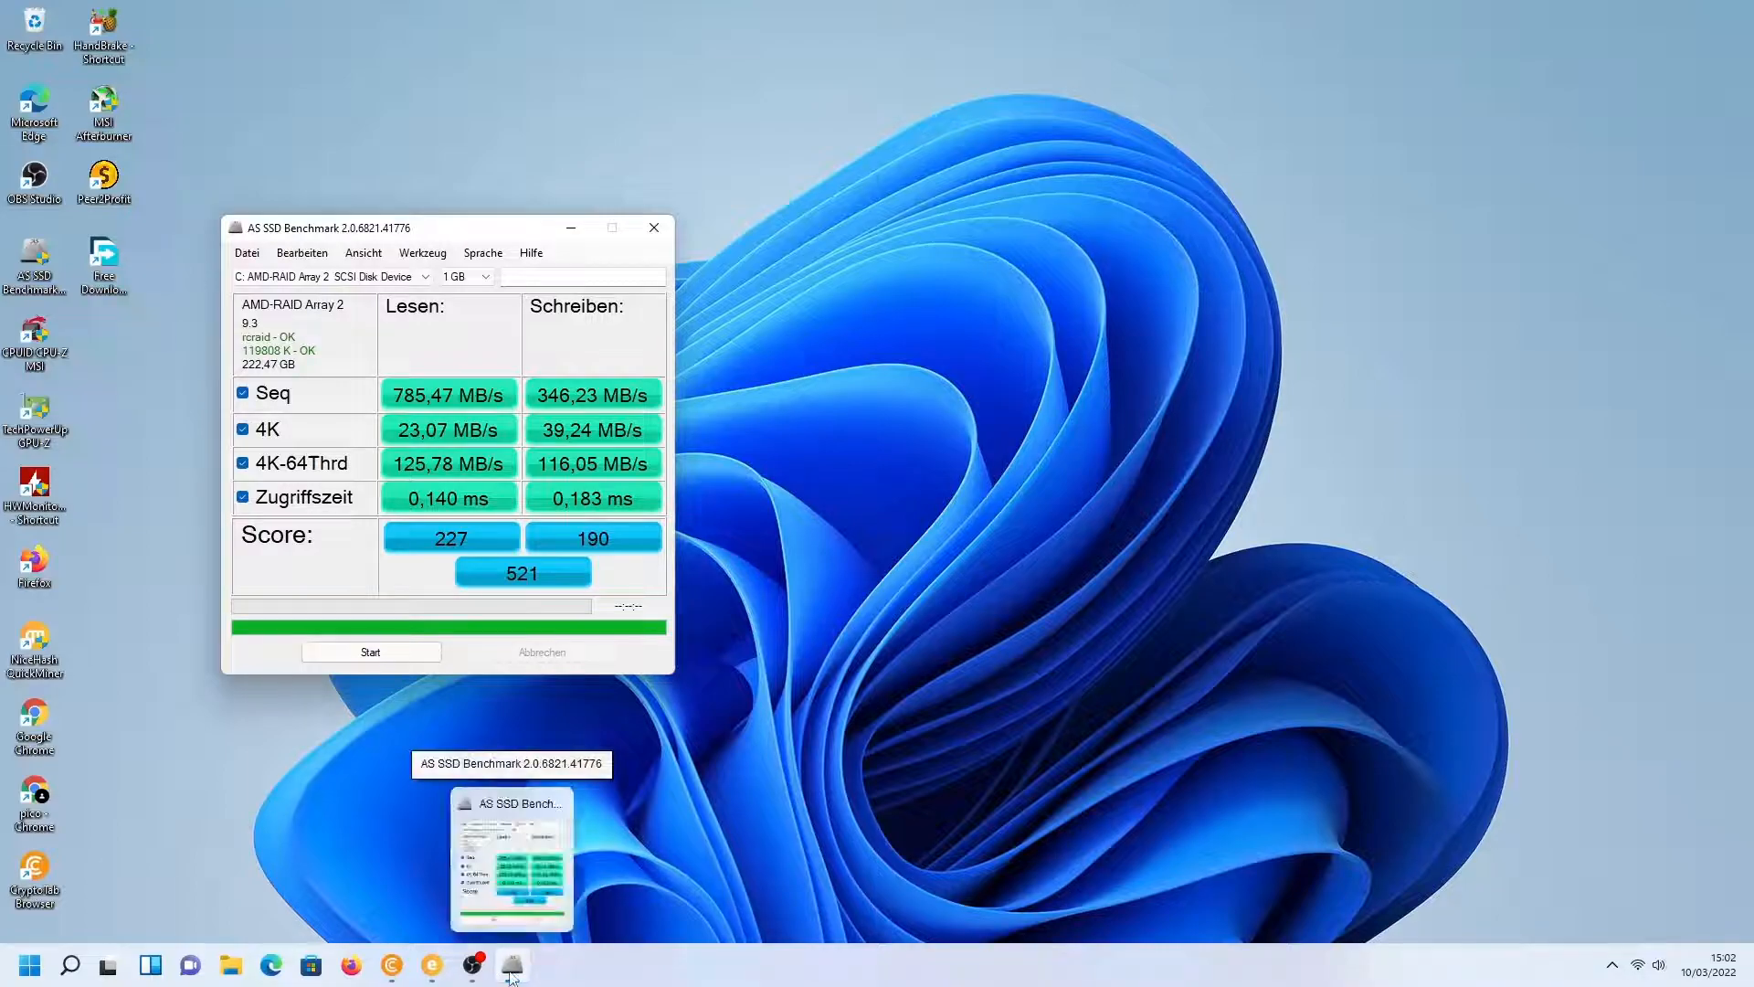